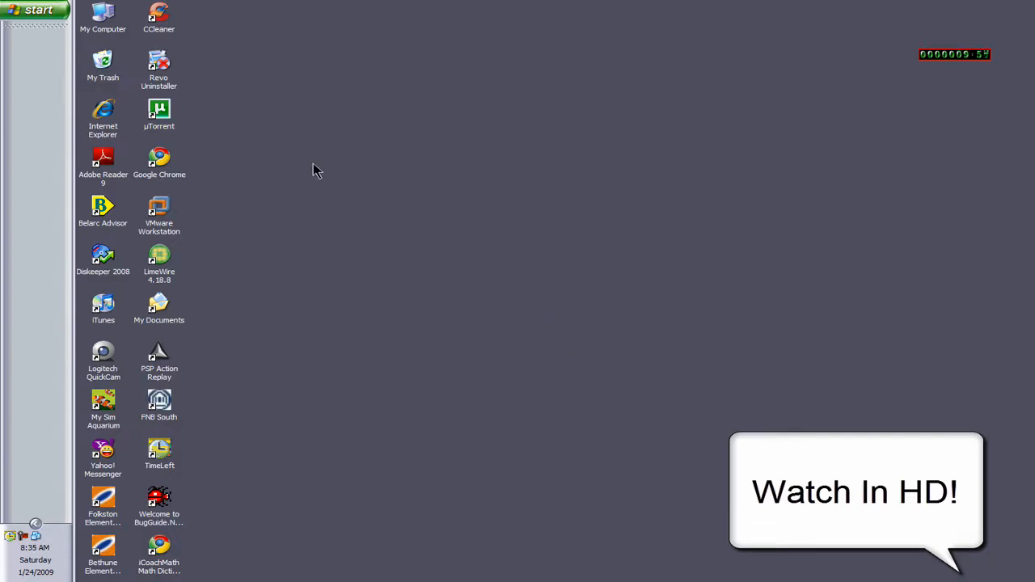
{"action": "mouse_move", "coordinate": [169, 85]}
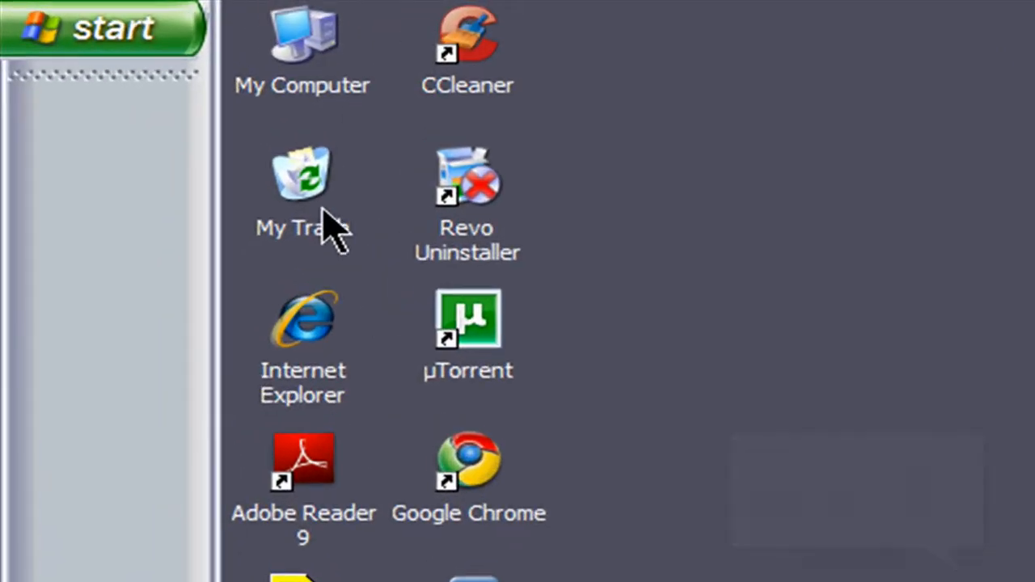
Step: Launch the Registry Editor by running regedt32 from the Start menu's Run box
{"action": "right_click", "coordinate": [302, 174]}
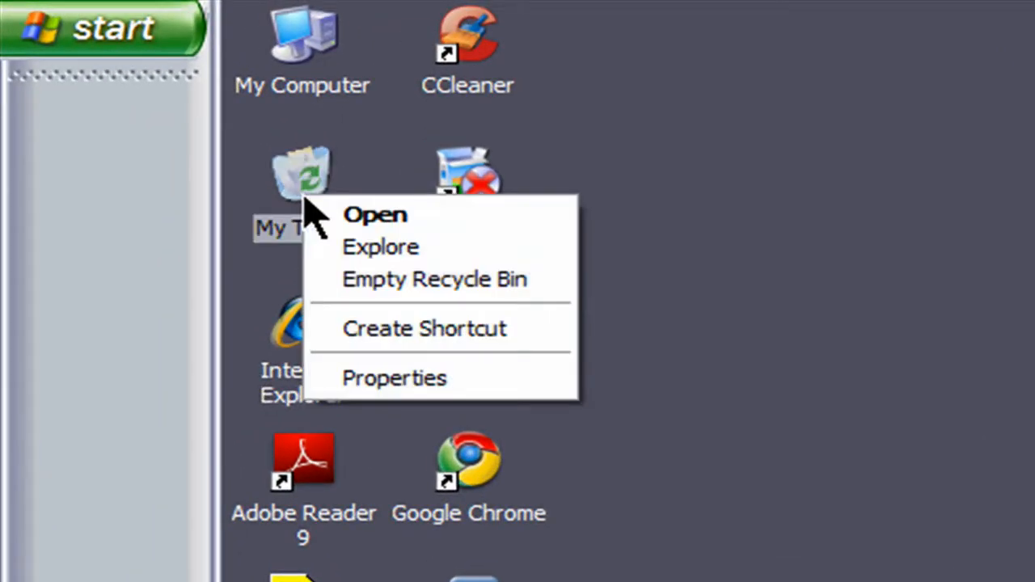
{"action": "mouse_move", "coordinate": [437, 384]}
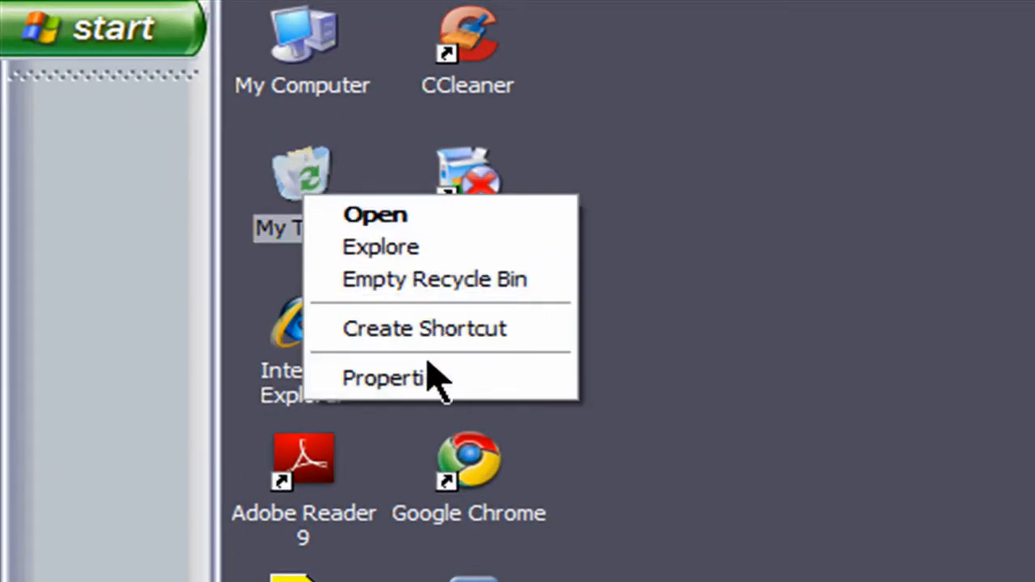
{"action": "mouse_move", "coordinate": [424, 328]}
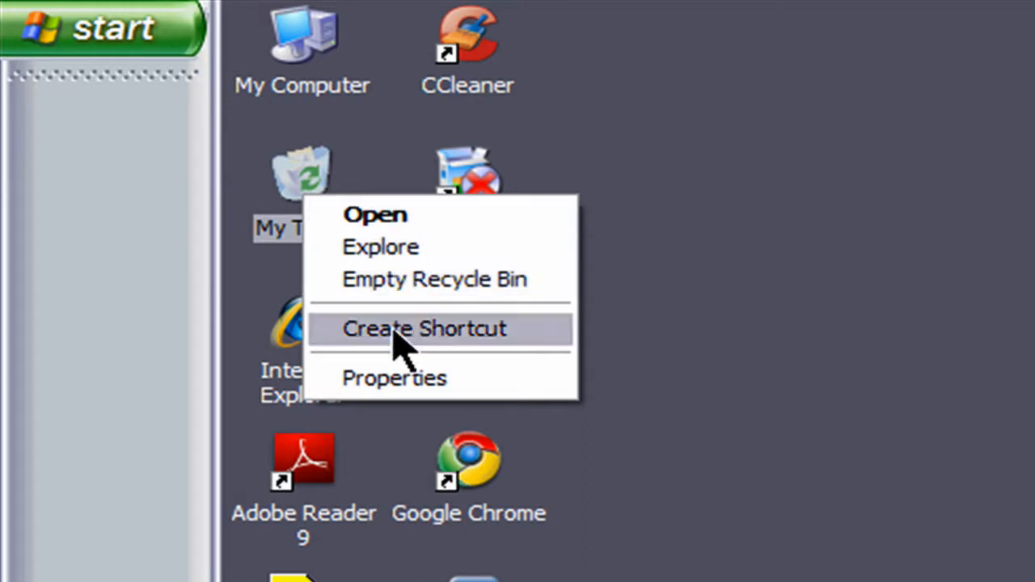
{"action": "mouse_move", "coordinate": [400, 360]}
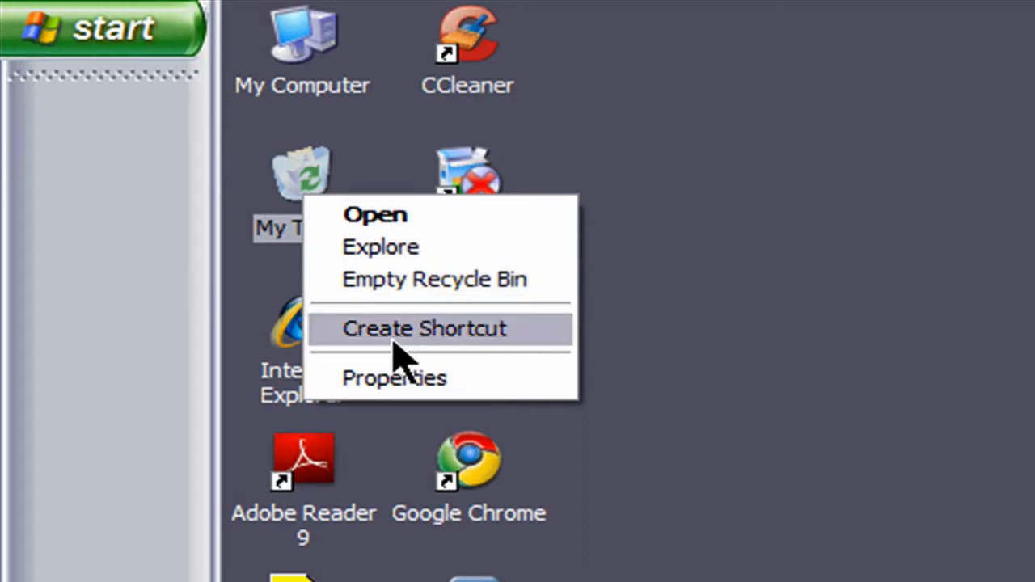
{"action": "mouse_move", "coordinate": [396, 227]}
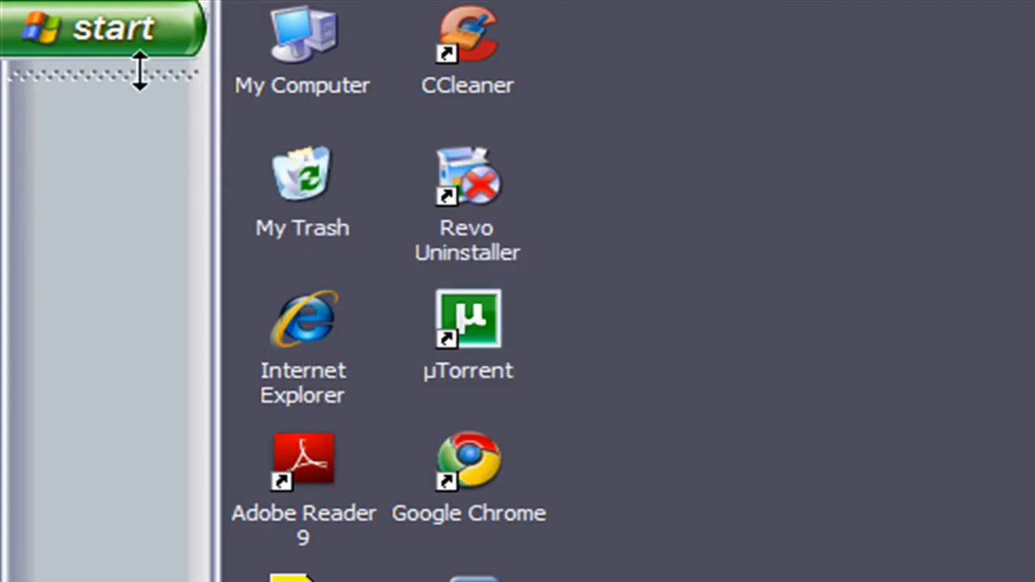
{"action": "left_click", "coordinate": [105, 29]}
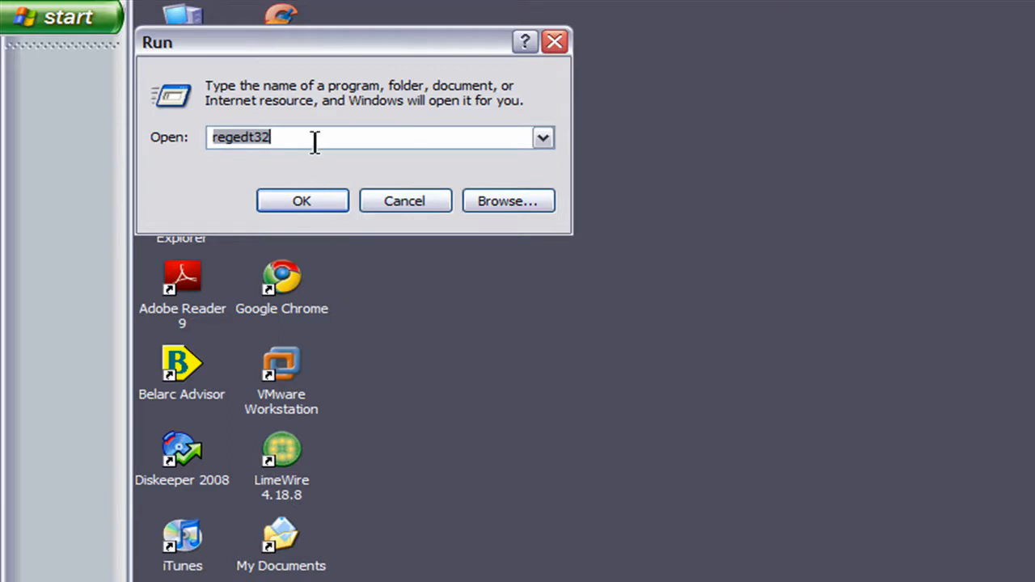
{"action": "left_click", "coordinate": [232, 137]}
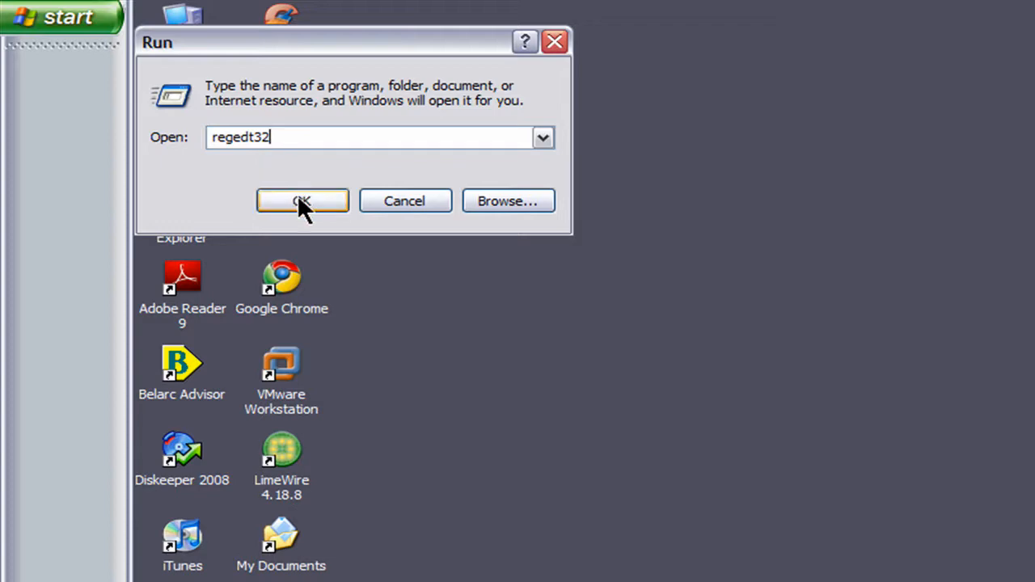
{"action": "left_click", "coordinate": [303, 201]}
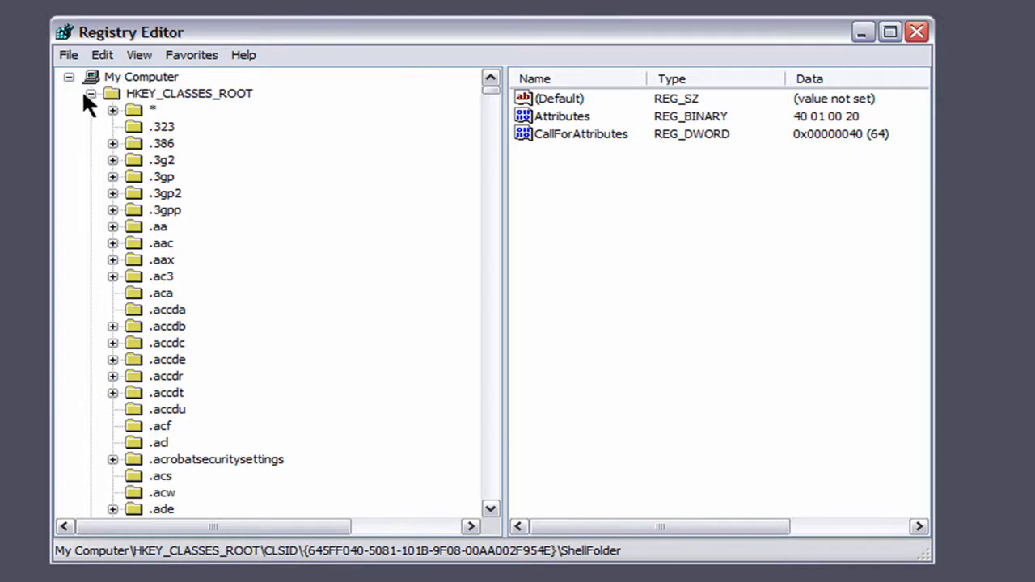
Step: Collapse and re-expand HKEY_CLASSES_ROOT, then scroll down toward the CLSID key
{"action": "left_click", "coordinate": [91, 93]}
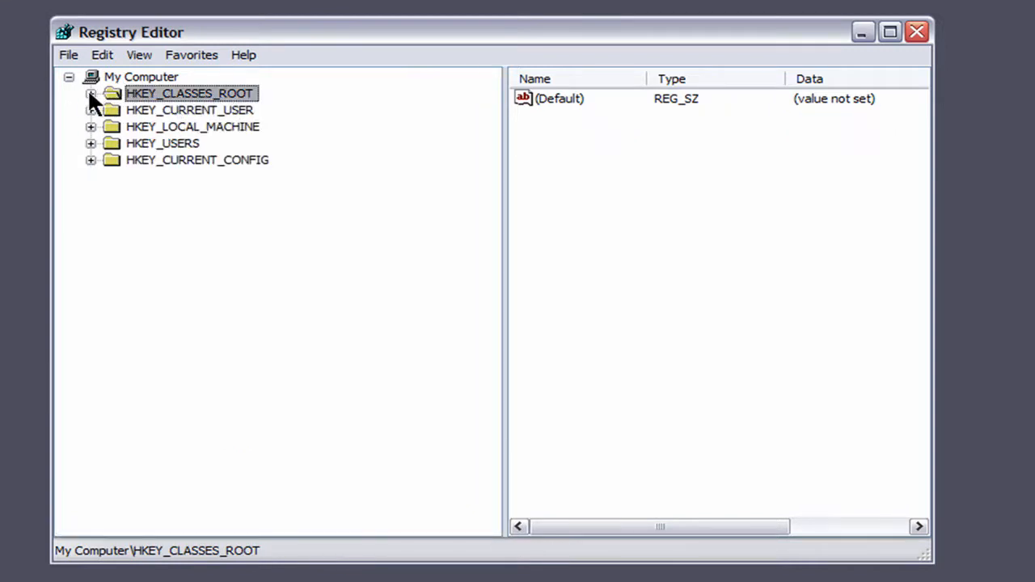
{"action": "left_click", "coordinate": [91, 93]}
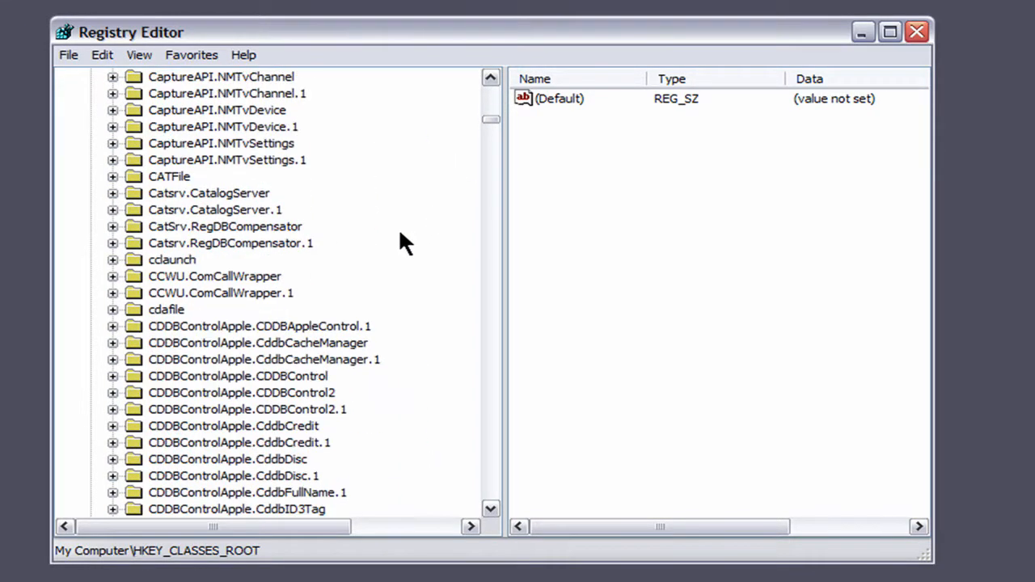
{"action": "scroll", "scroll_direction": "down", "scroll_amount": 3}
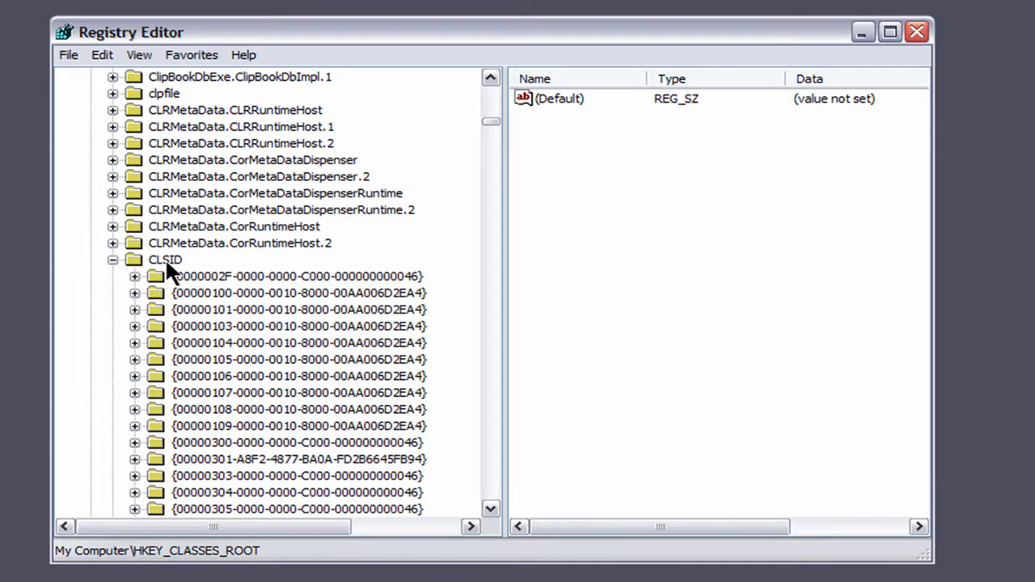
{"action": "left_click", "coordinate": [114, 259]}
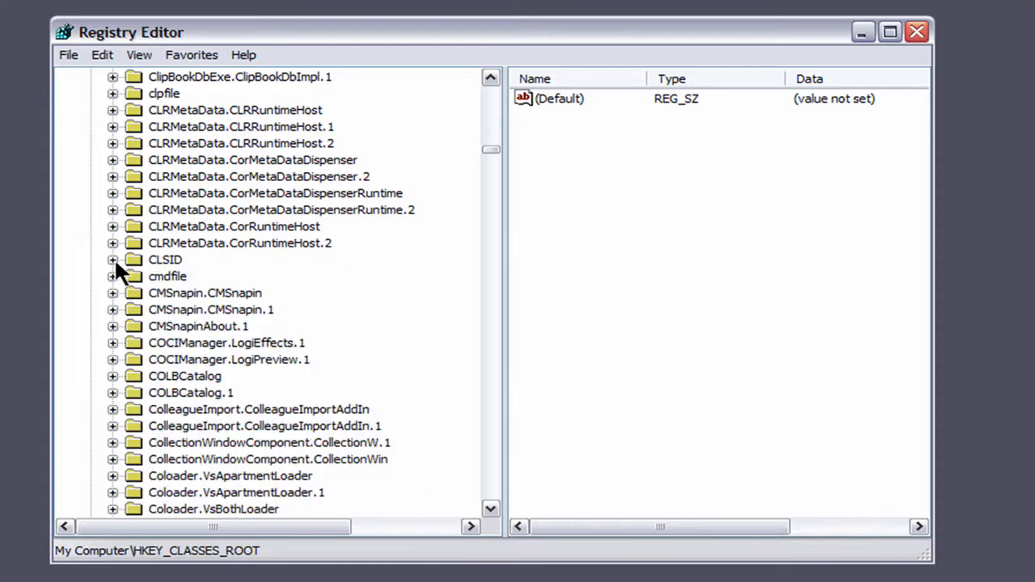
{"action": "mouse_move", "coordinate": [113, 270]}
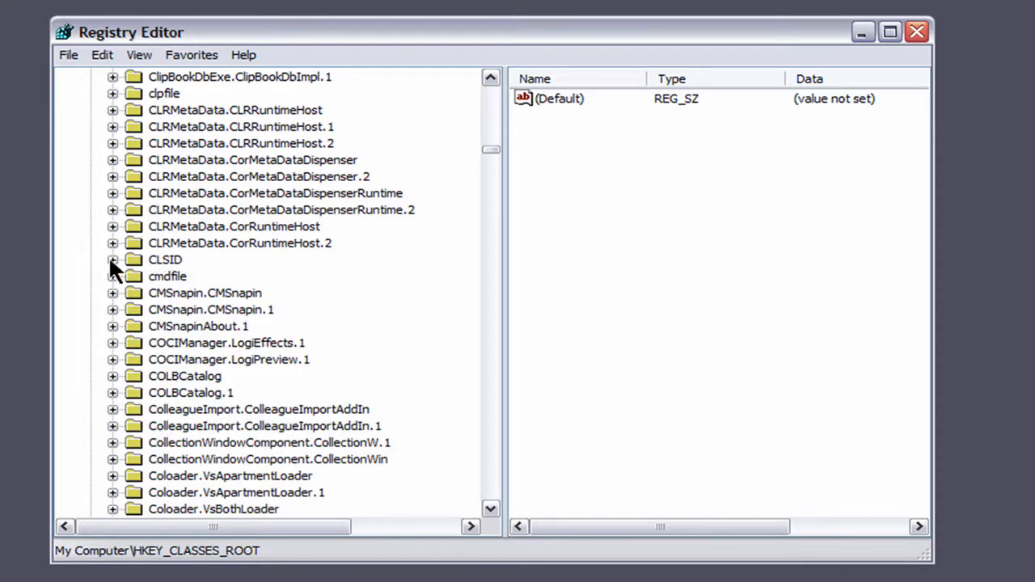
{"action": "left_click", "coordinate": [113, 259]}
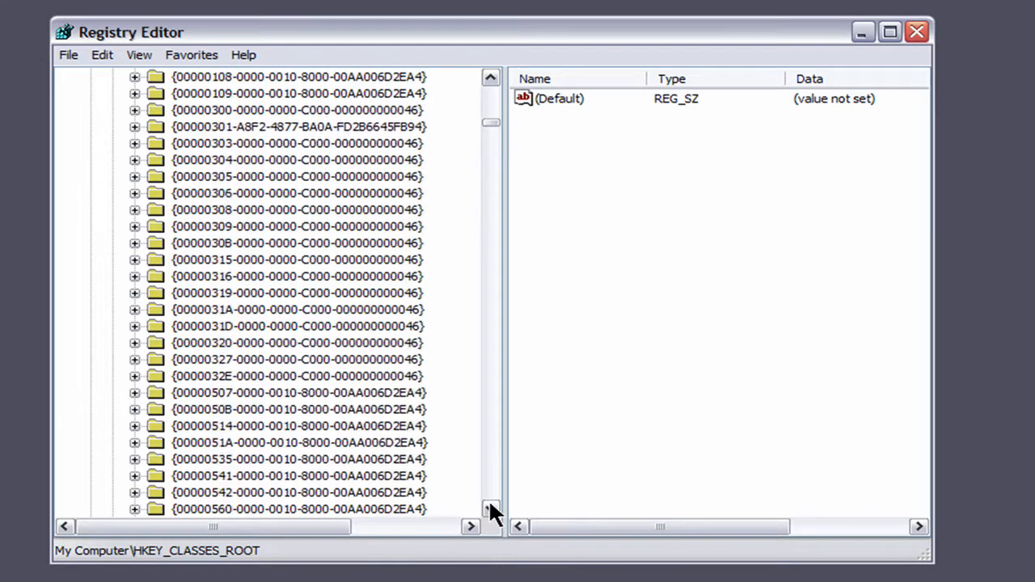
{"action": "scroll", "scroll_direction": "down", "scroll_amount": 3}
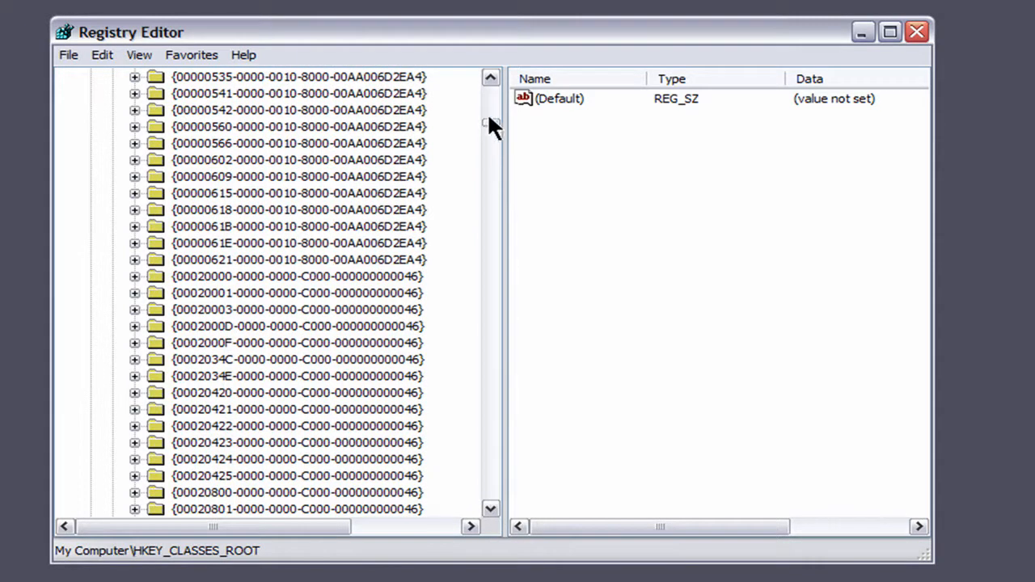
{"action": "left_click_drag", "start_coordinate": [492, 122], "coordinate": [492, 133]}
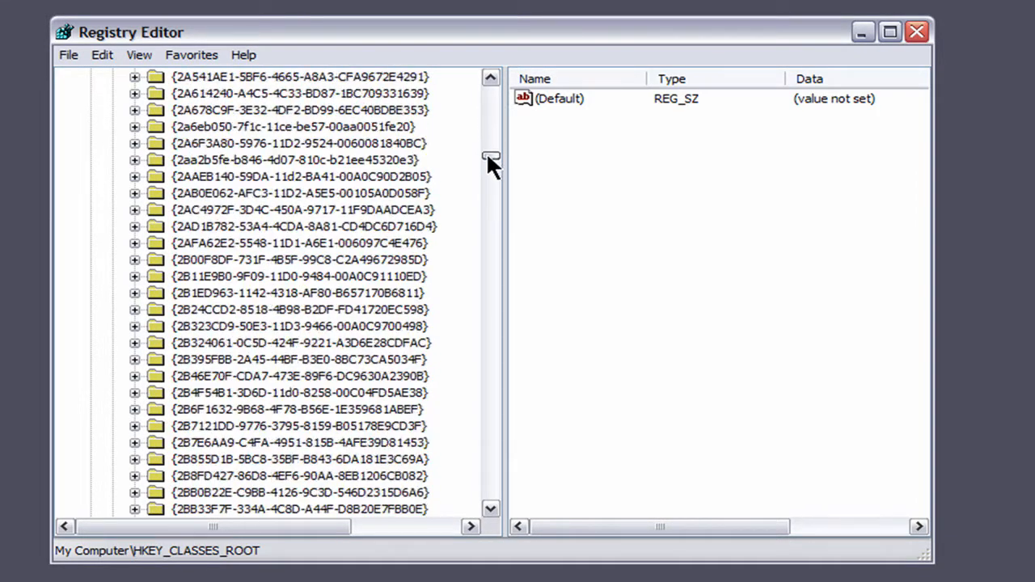
{"action": "scroll", "scroll_direction": "down", "scroll_amount": 3}
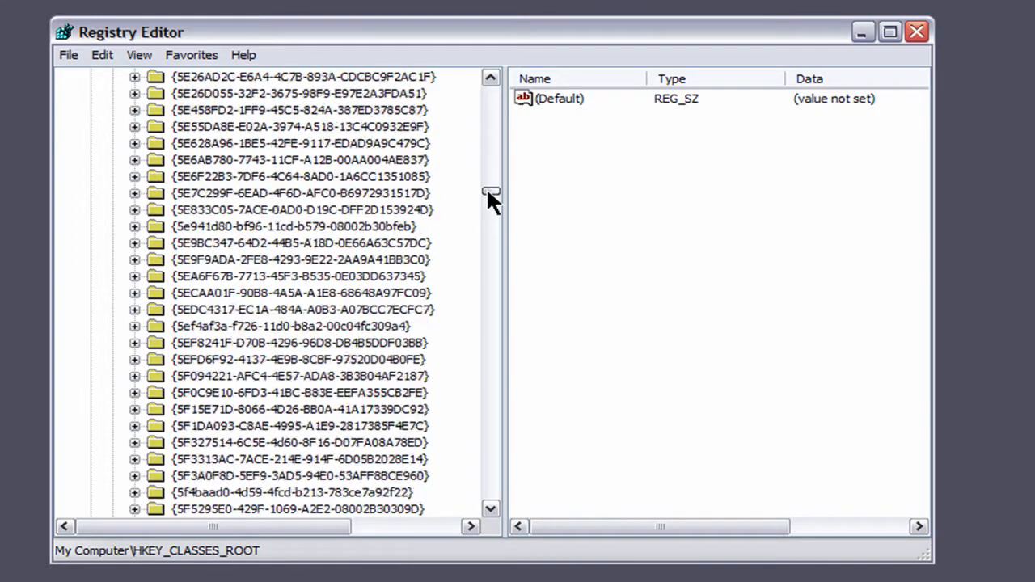
{"action": "scroll", "scroll_direction": "down", "scroll_amount": 3}
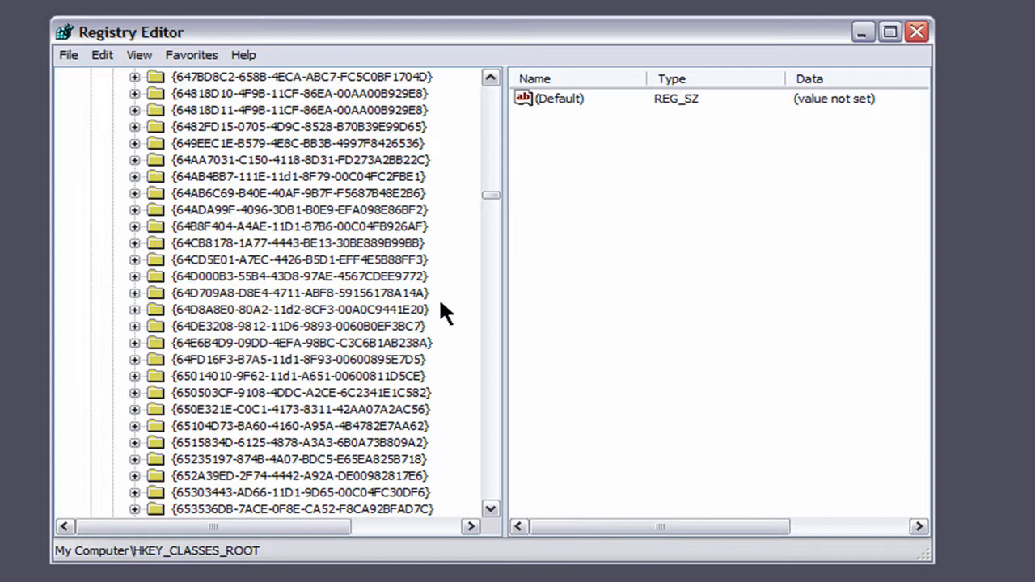
{"action": "mouse_move", "coordinate": [356, 230]}
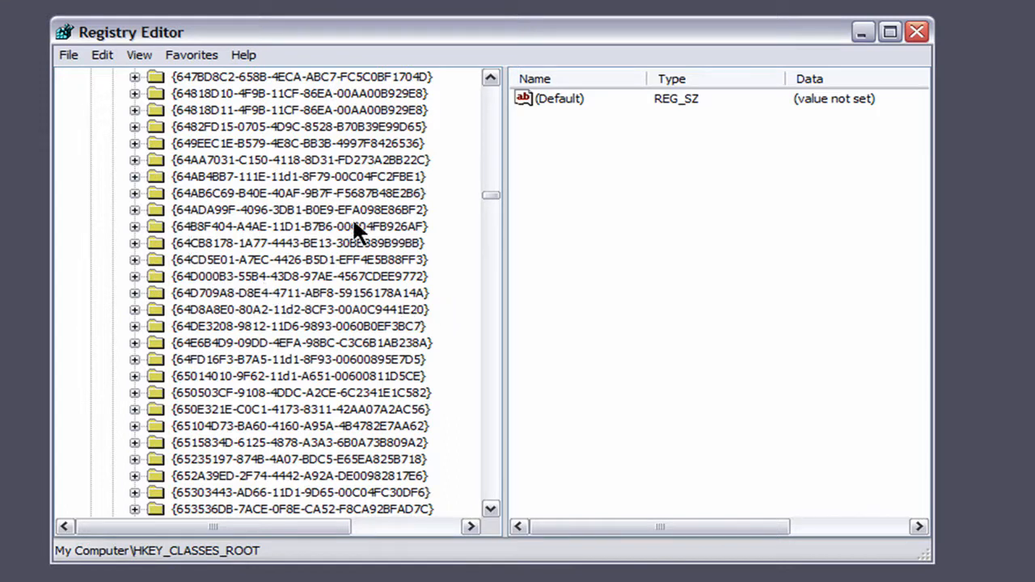
{"action": "mouse_move", "coordinate": [275, 239]}
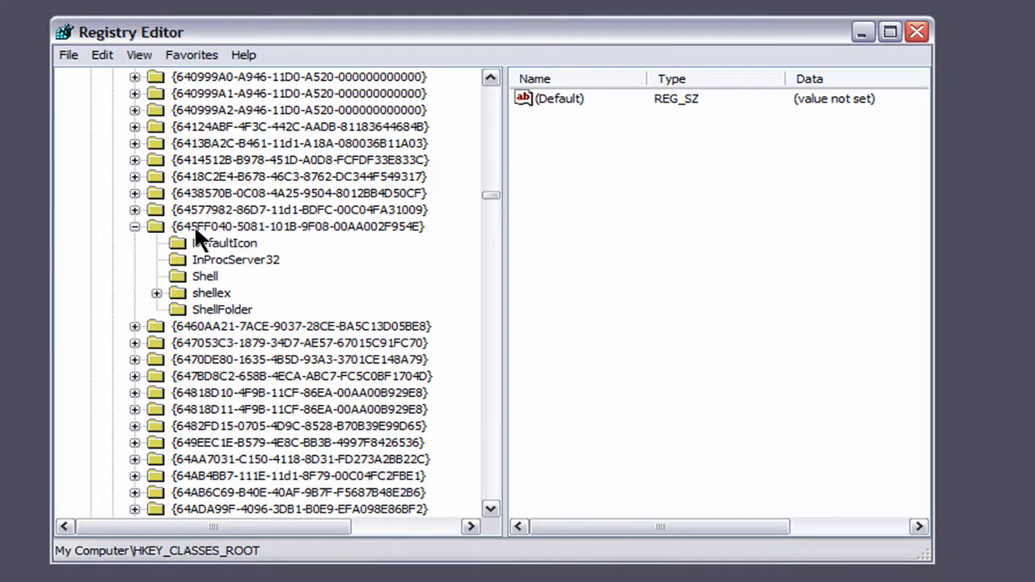
{"action": "mouse_move", "coordinate": [283, 246]}
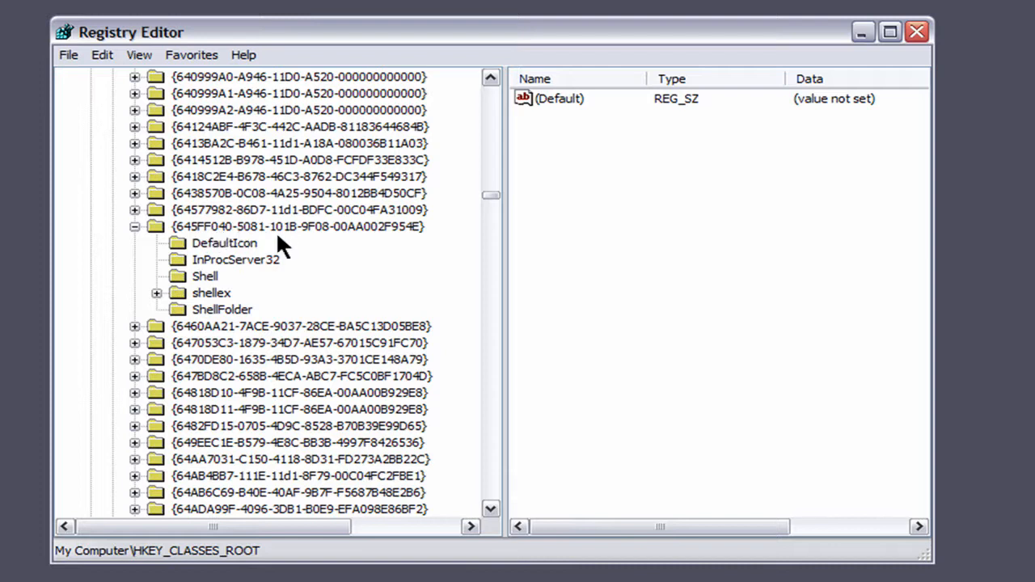
{"action": "mouse_move", "coordinate": [215, 246]}
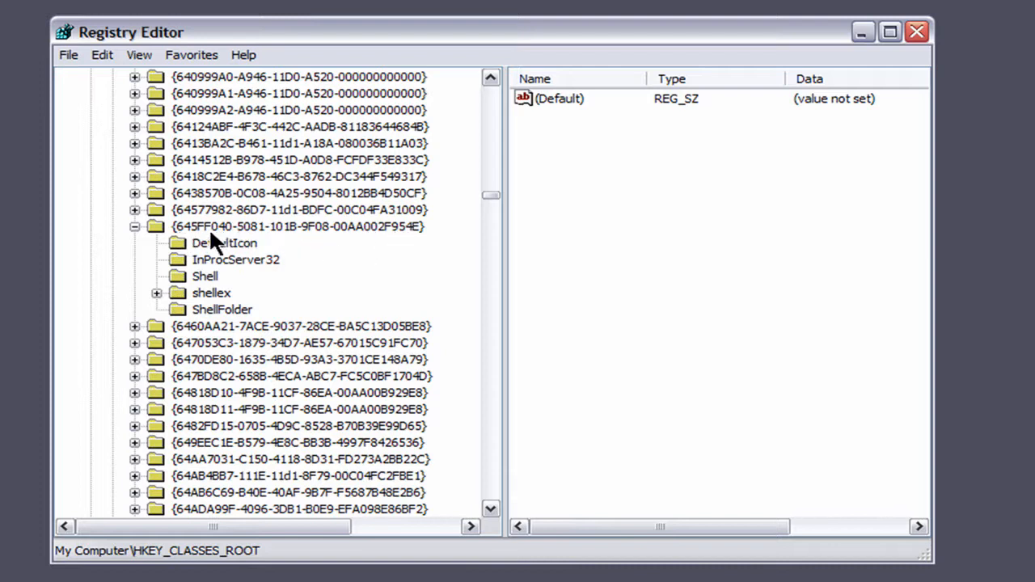
{"action": "left_click", "coordinate": [135, 226]}
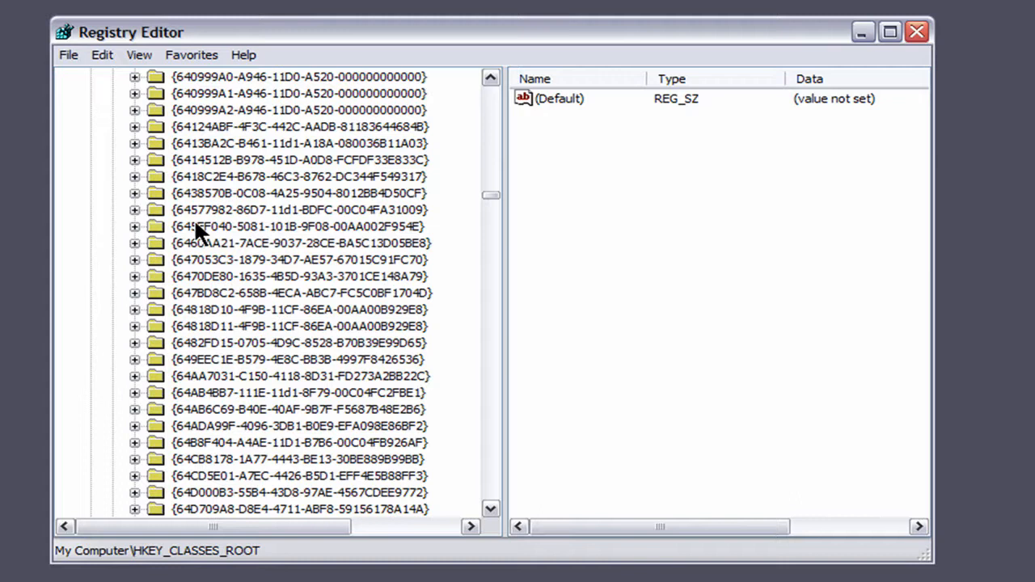
{"action": "mouse_move", "coordinate": [377, 249]}
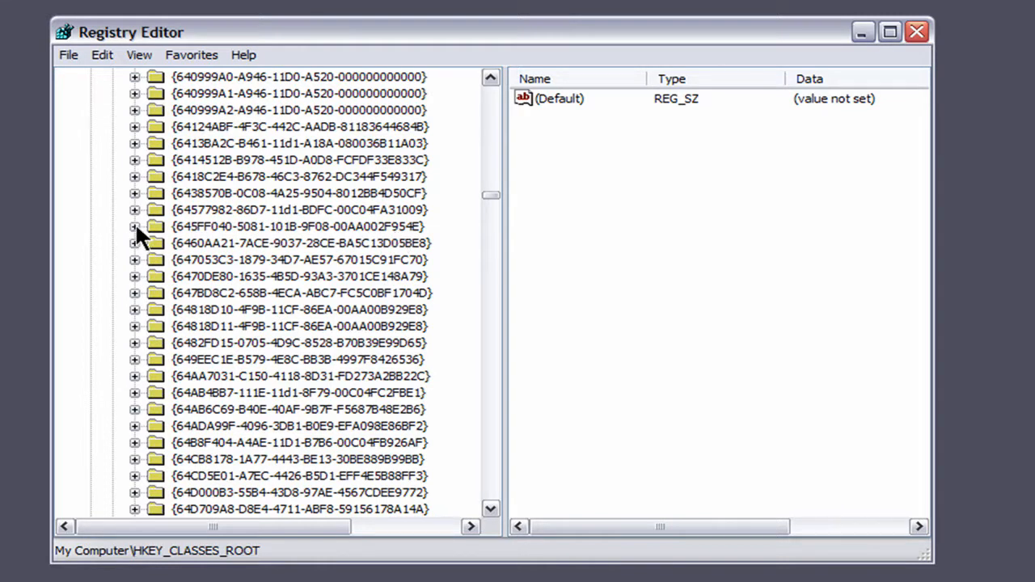
{"action": "left_click", "coordinate": [135, 226]}
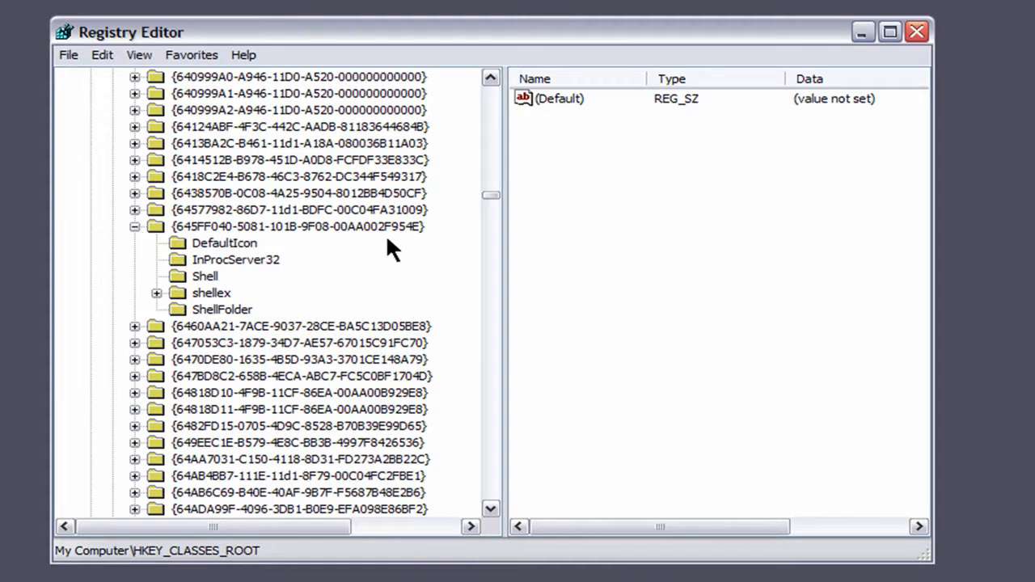
{"action": "mouse_move", "coordinate": [239, 323]}
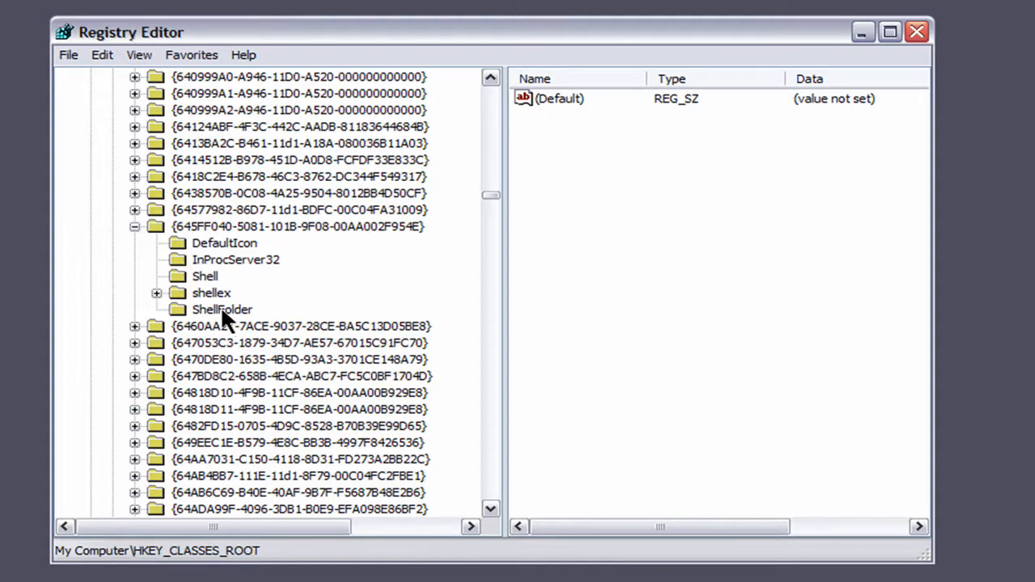
{"action": "left_click", "coordinate": [222, 309]}
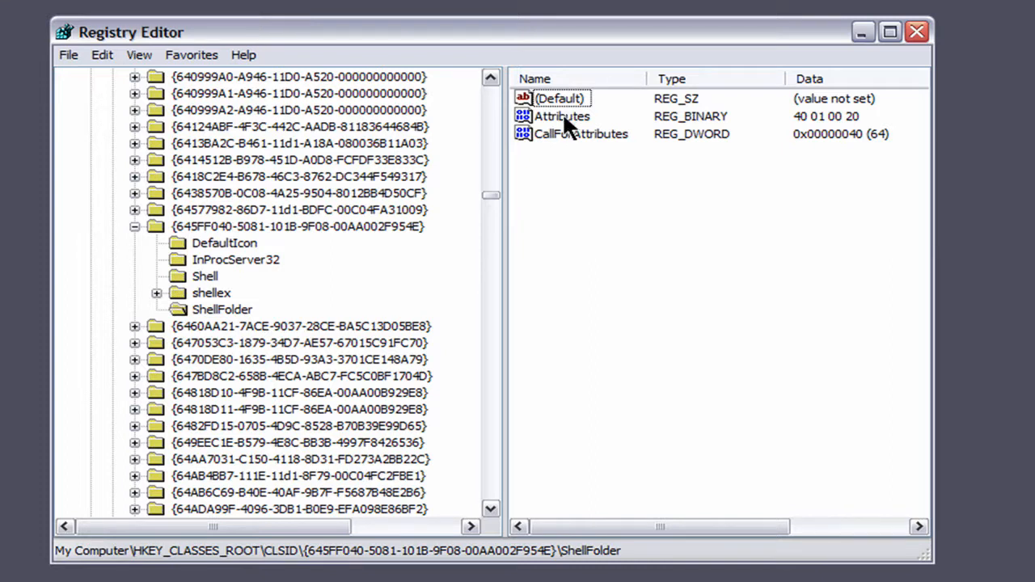
Step: Replace the first byte of Attributes with 50, giving 50 01 00 20
{"action": "double_click", "coordinate": [561, 116]}
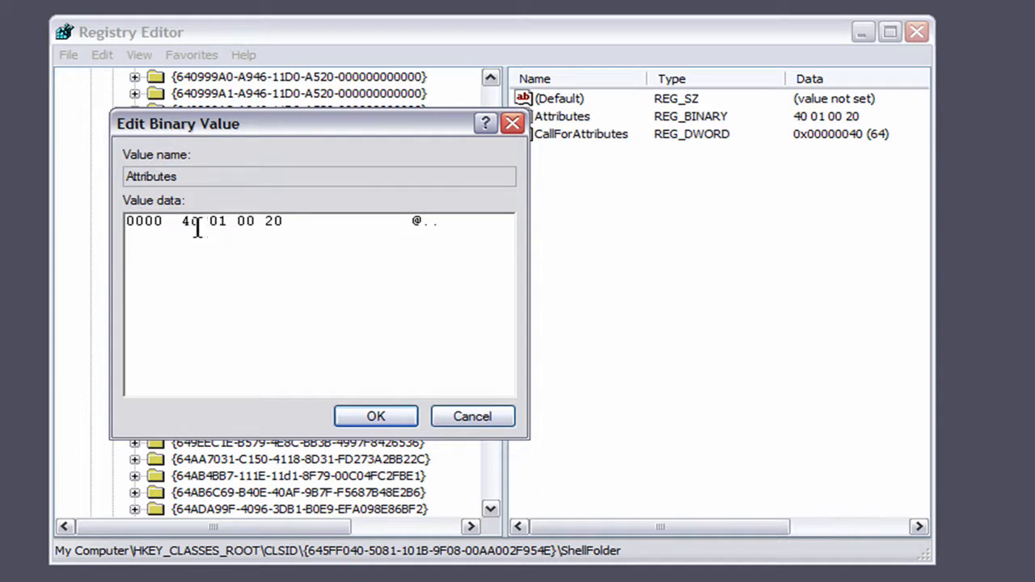
{"action": "mouse_move", "coordinate": [204, 264]}
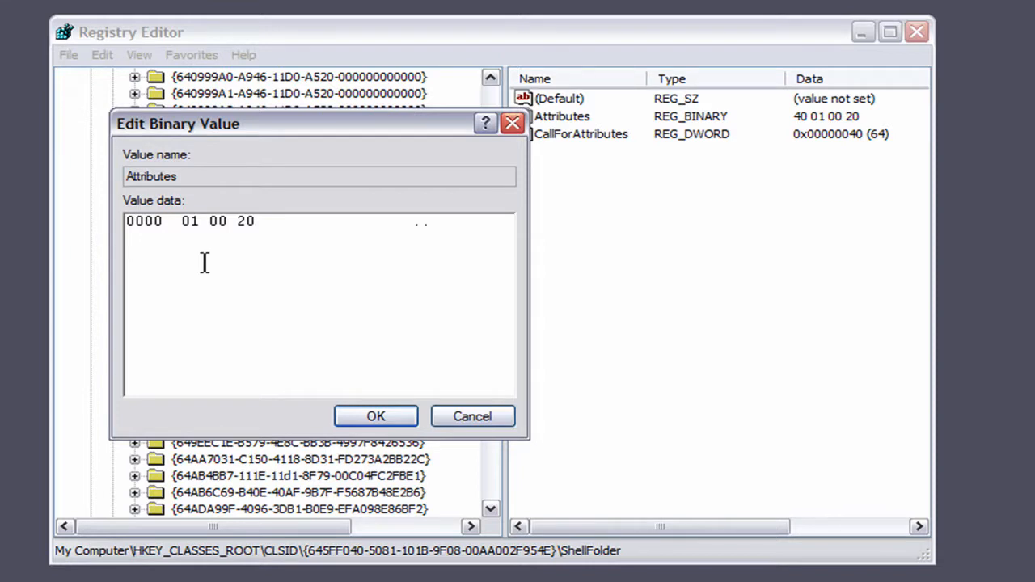
{"action": "left_click", "coordinate": [175, 221]}
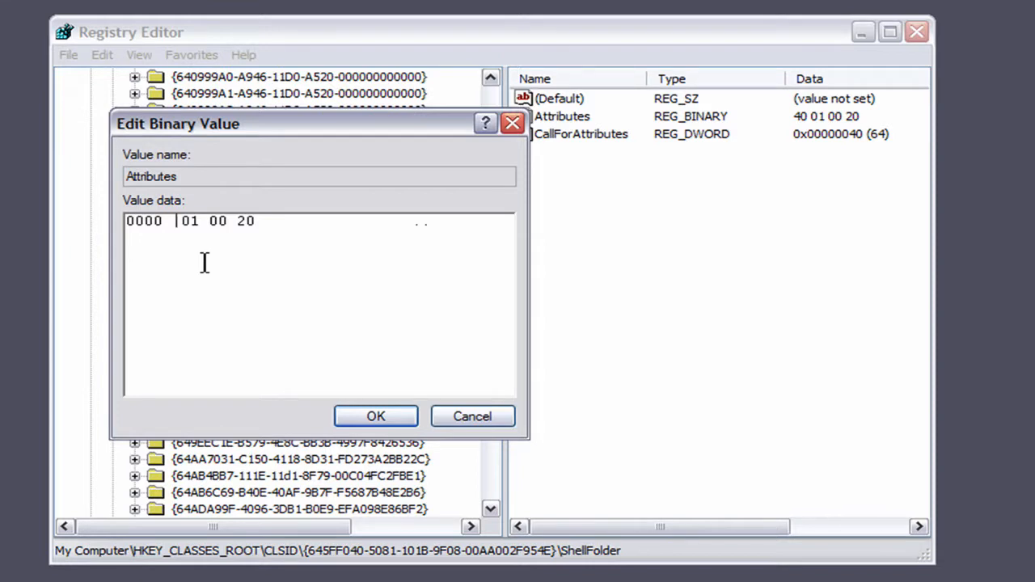
{"action": "type", "text": "50"}
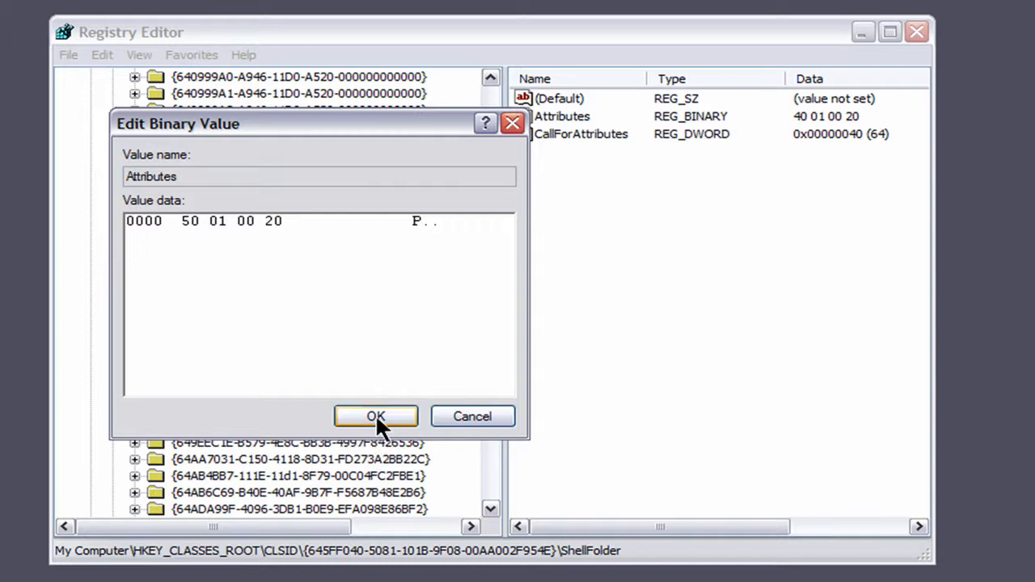
{"action": "left_click", "coordinate": [375, 416]}
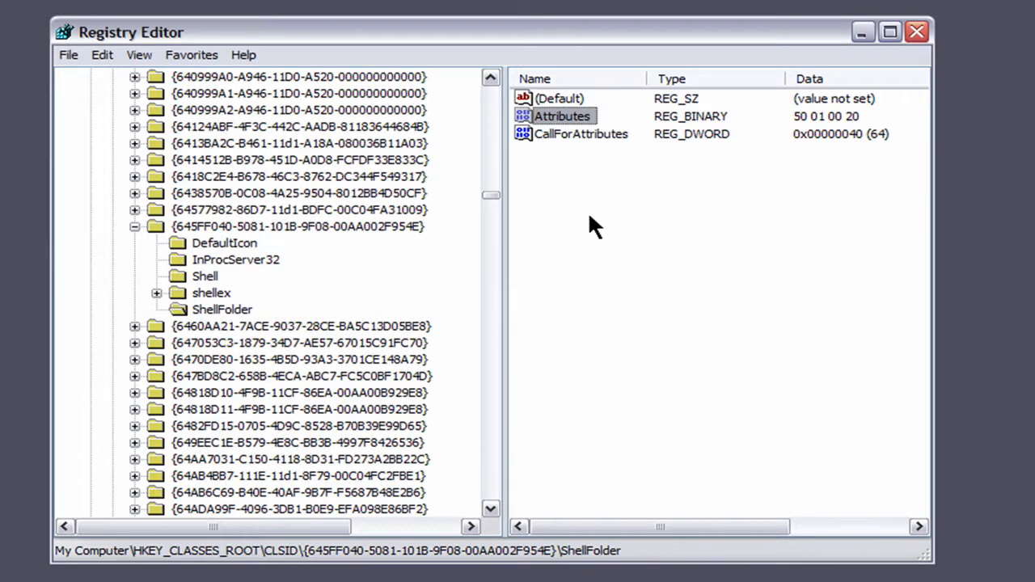
{"action": "mouse_move", "coordinate": [566, 141]}
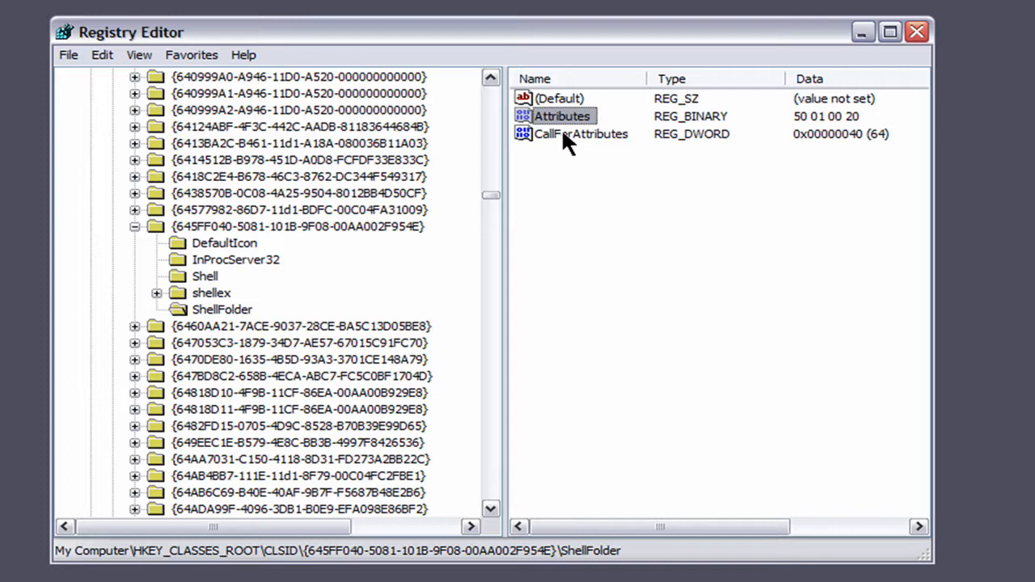
Step: Change the CallForAttributes value data from 64 to 0
{"action": "double_click", "coordinate": [581, 133]}
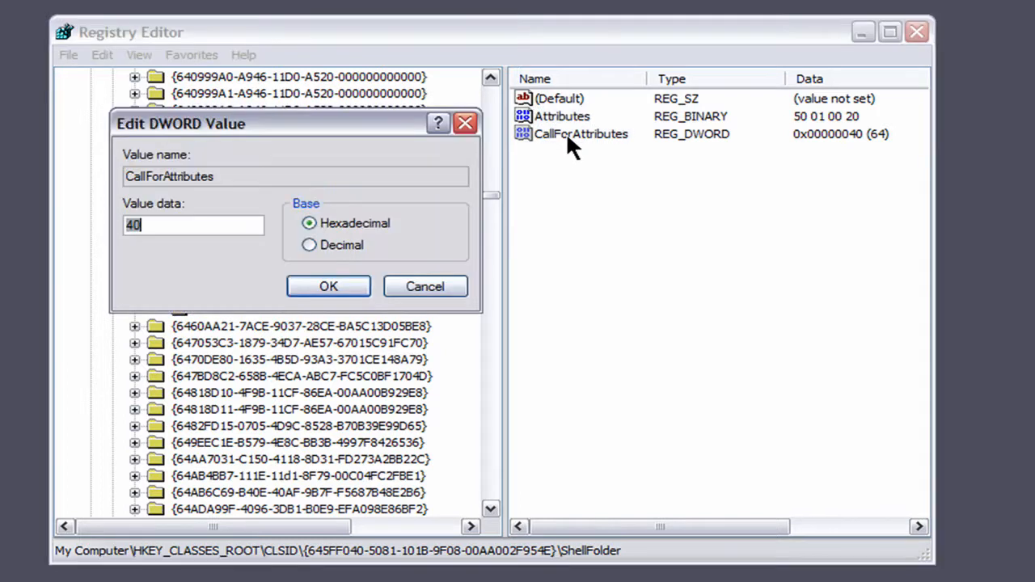
{"action": "mouse_move", "coordinate": [166, 251]}
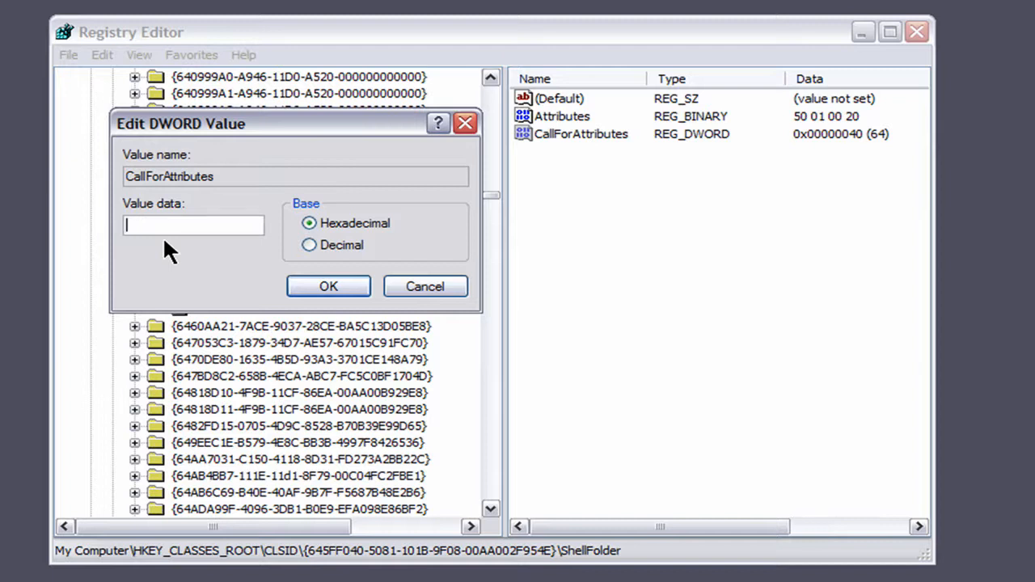
{"action": "type", "text": "0"}
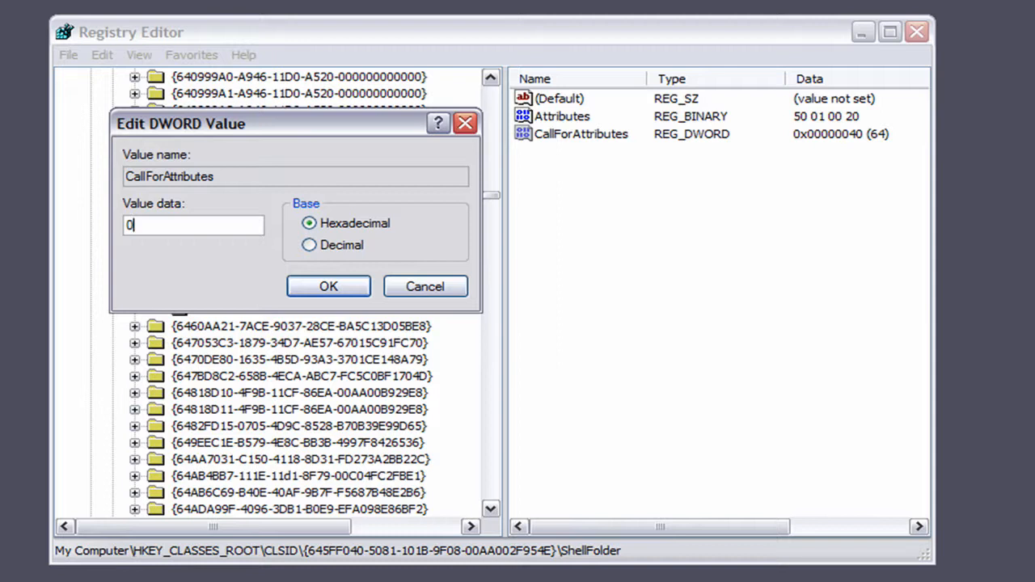
{"action": "left_click", "coordinate": [328, 286]}
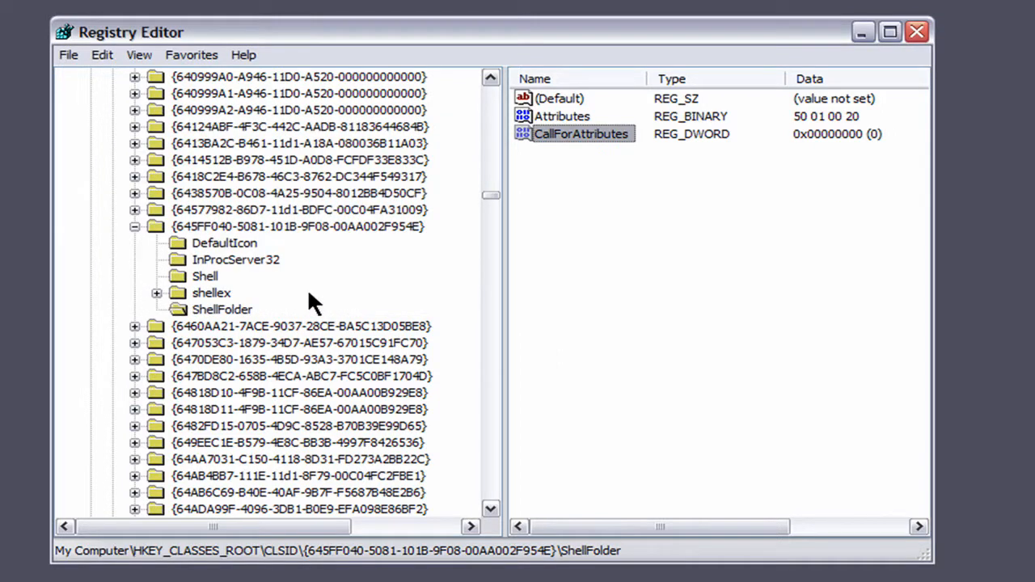
{"action": "mouse_move", "coordinate": [882, 85]}
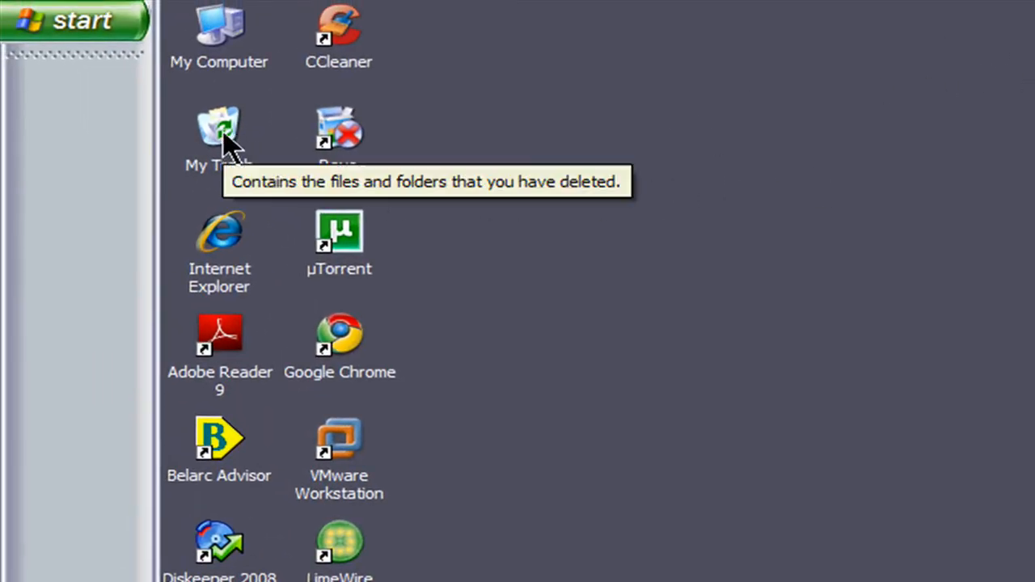
Step: Put the My Trash desktop icon into rename mode from its context menu
{"action": "right_click", "coordinate": [219, 134]}
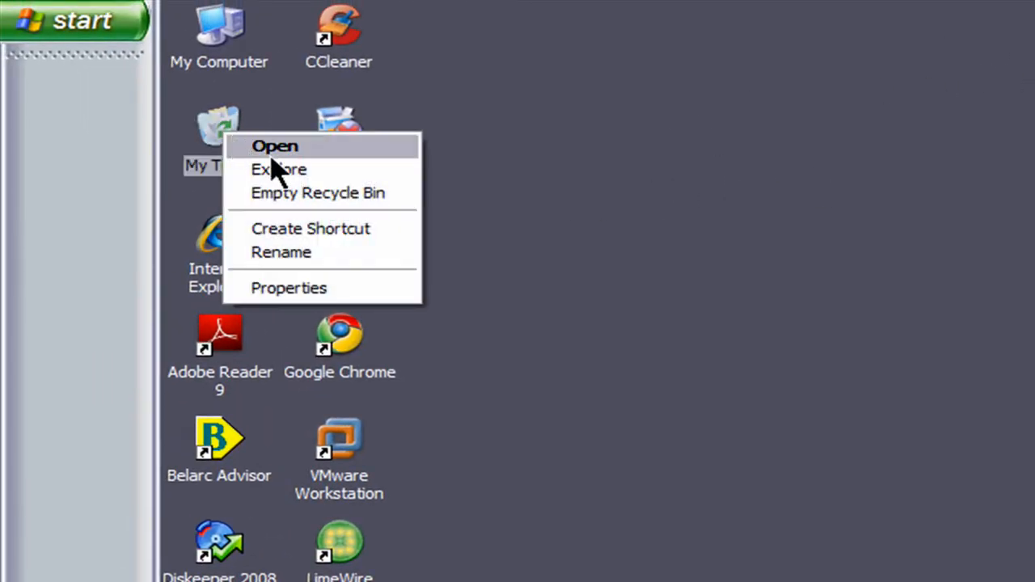
{"action": "mouse_move", "coordinate": [303, 252]}
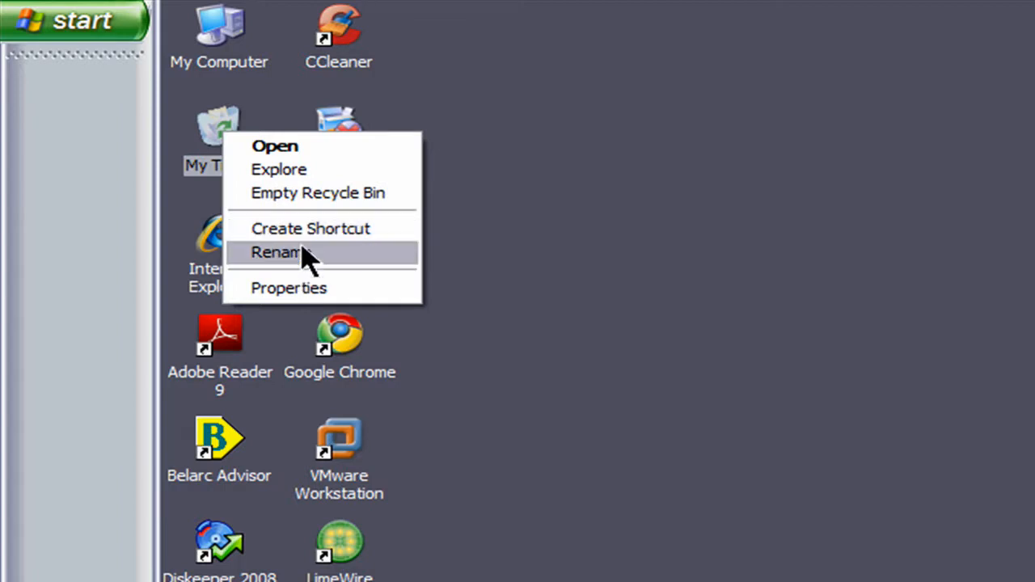
{"action": "left_click", "coordinate": [279, 252]}
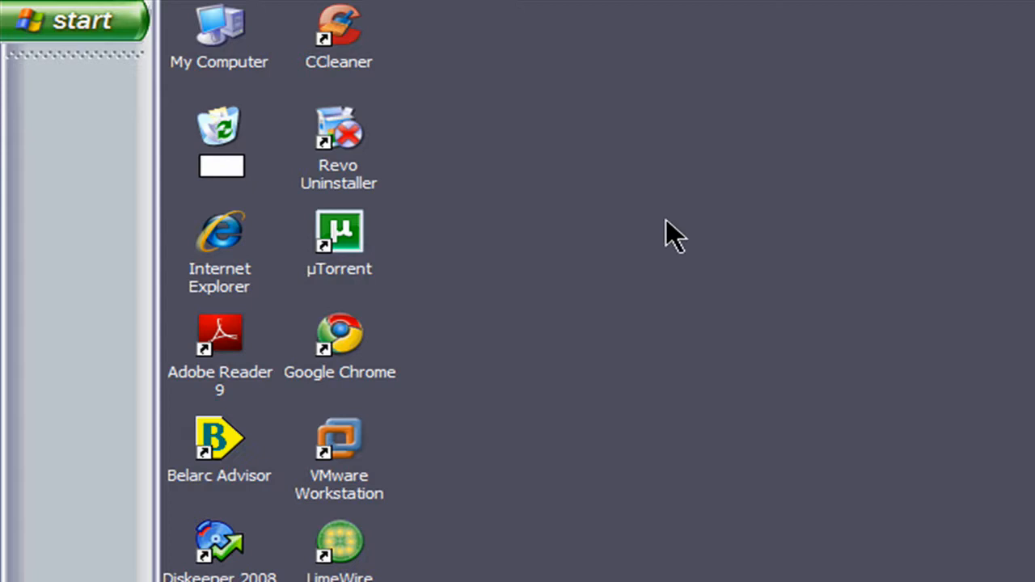
Step: Enter 'trash can' as the Recycle Bin icon's new name
{"action": "type", "text": "t"}
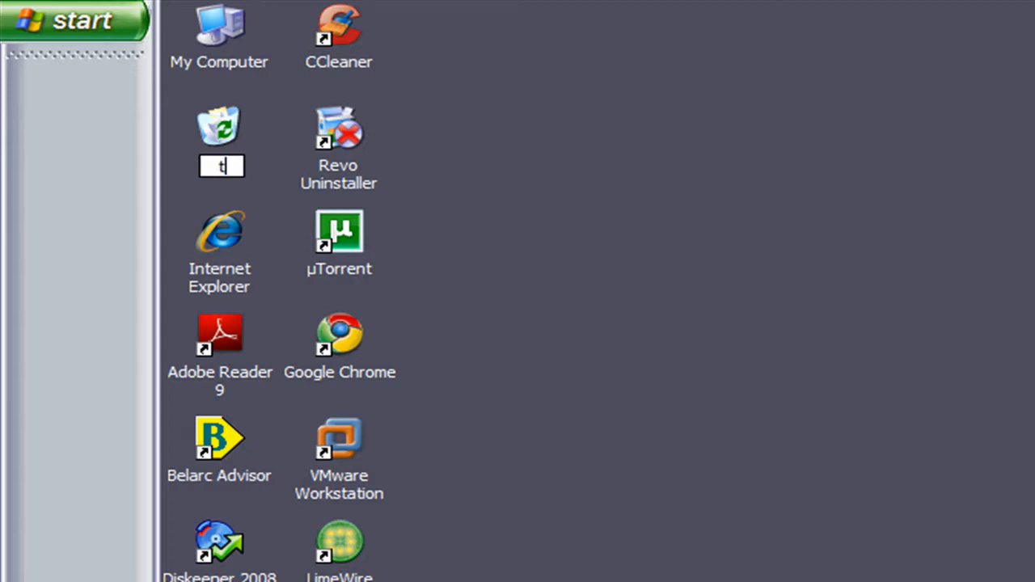
{"action": "type", "text": "ash"}
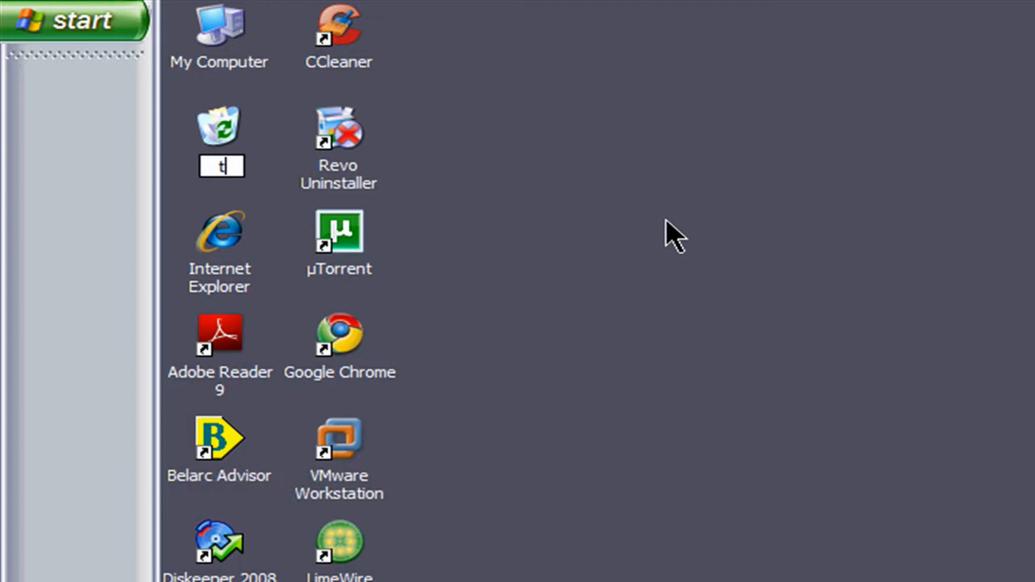
{"action": "type", "text": "rash"}
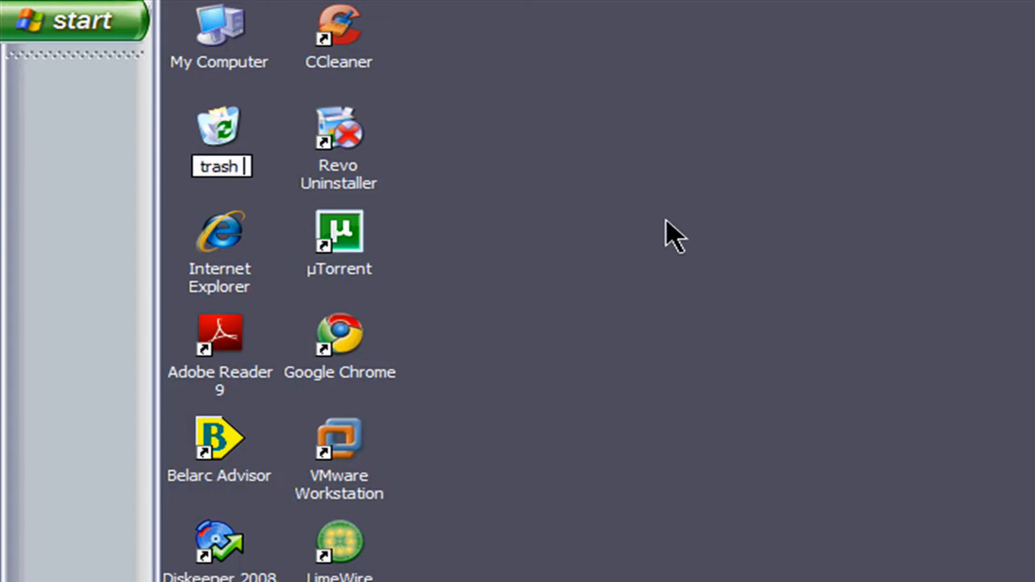
{"action": "type", "text": "can"}
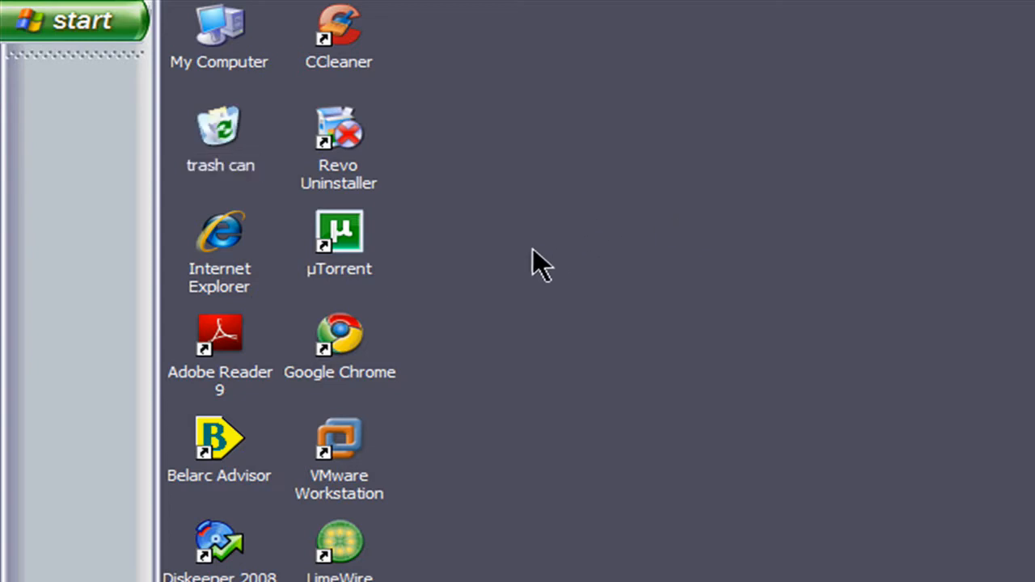
{"action": "mouse_move", "coordinate": [675, 216]}
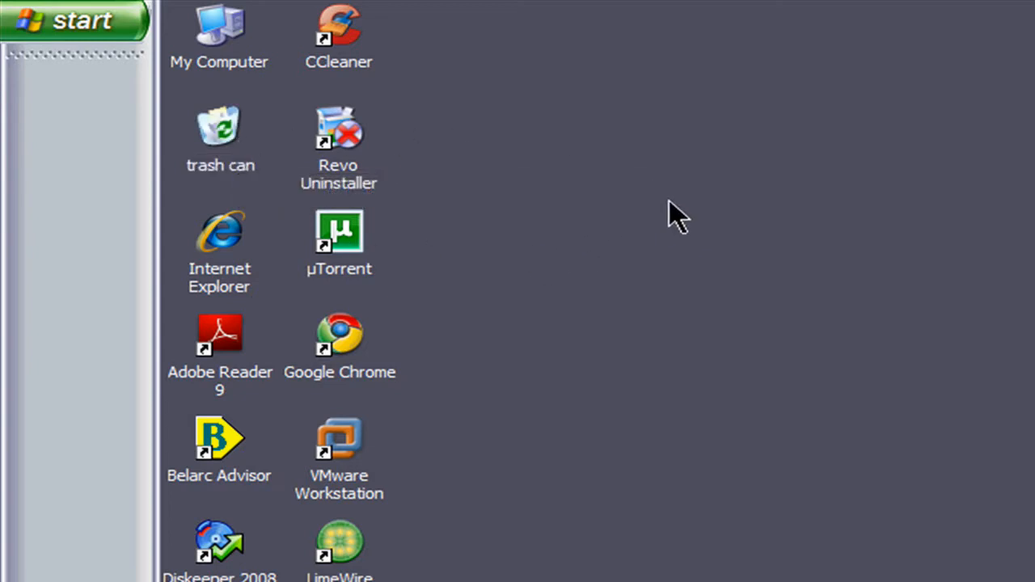
{"action": "mouse_move", "coordinate": [570, 230]}
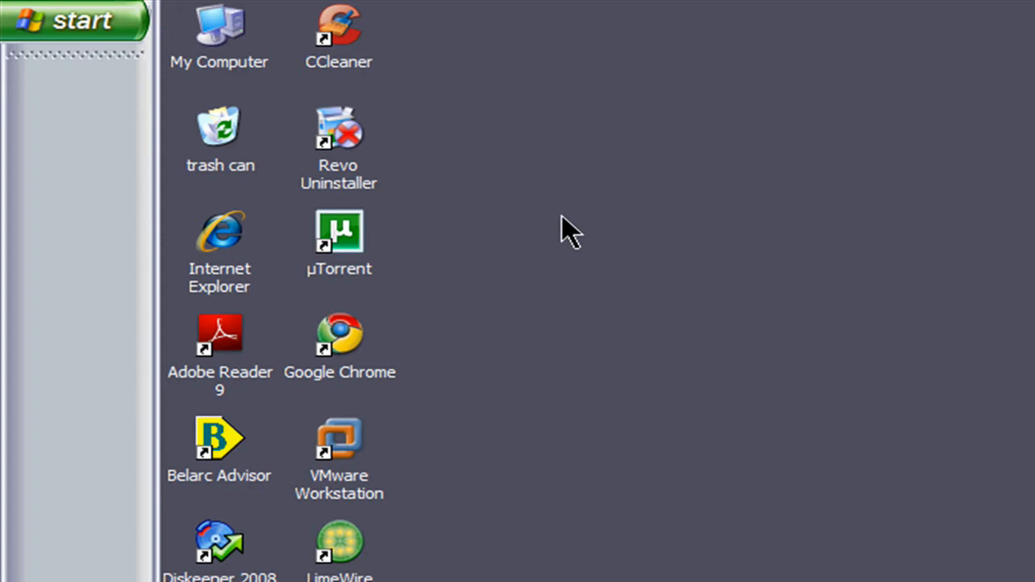
{"action": "mouse_move", "coordinate": [788, 331]}
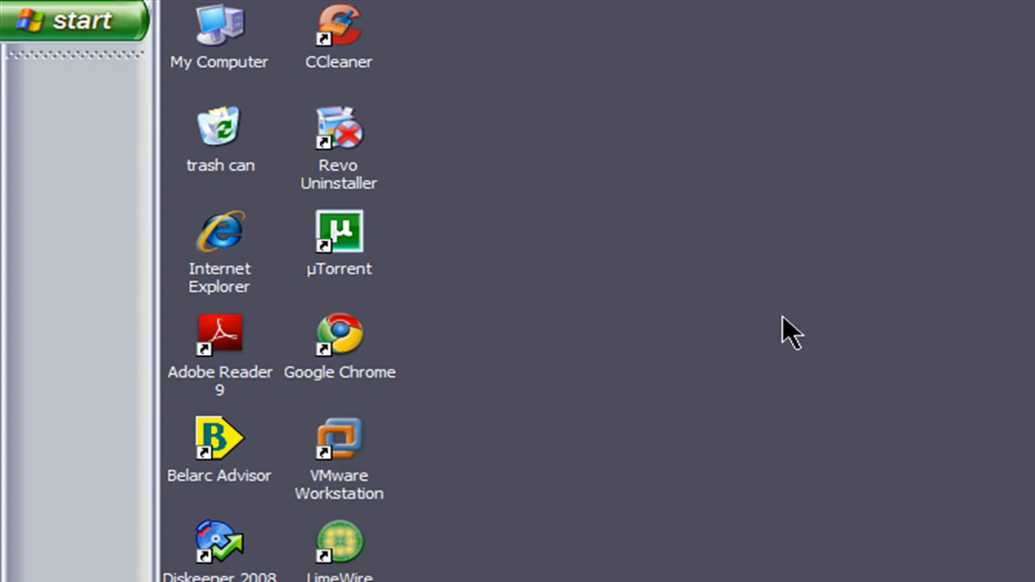
{"action": "mouse_move", "coordinate": [772, 331]}
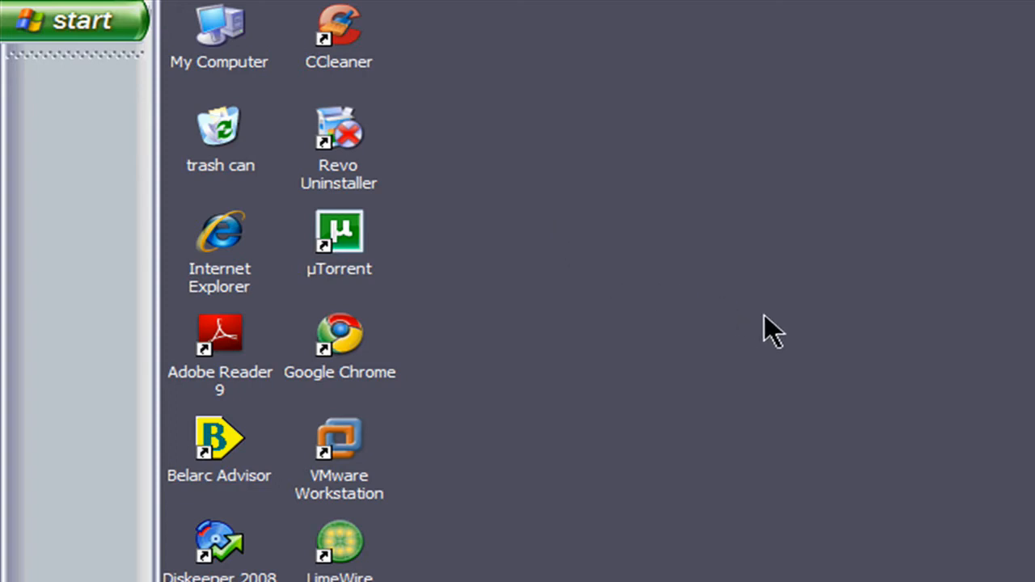